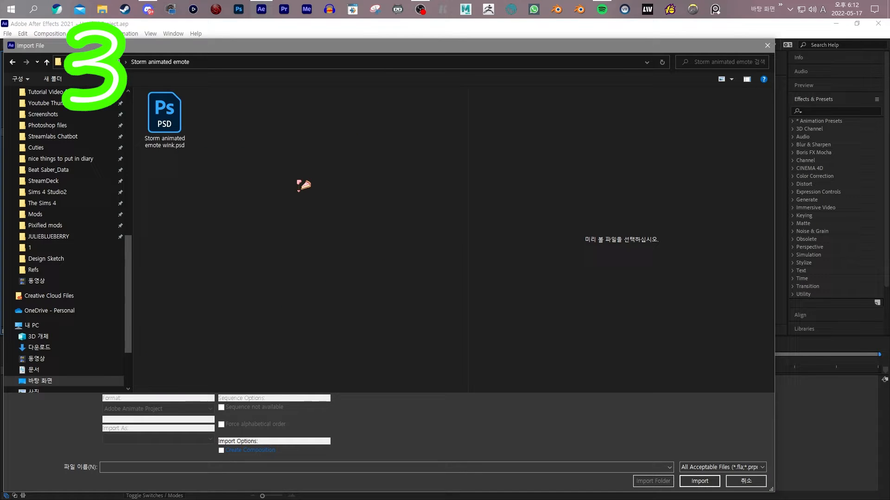
Import the Storm animated emote wink PSD from the file browser.
left_click(164, 113)
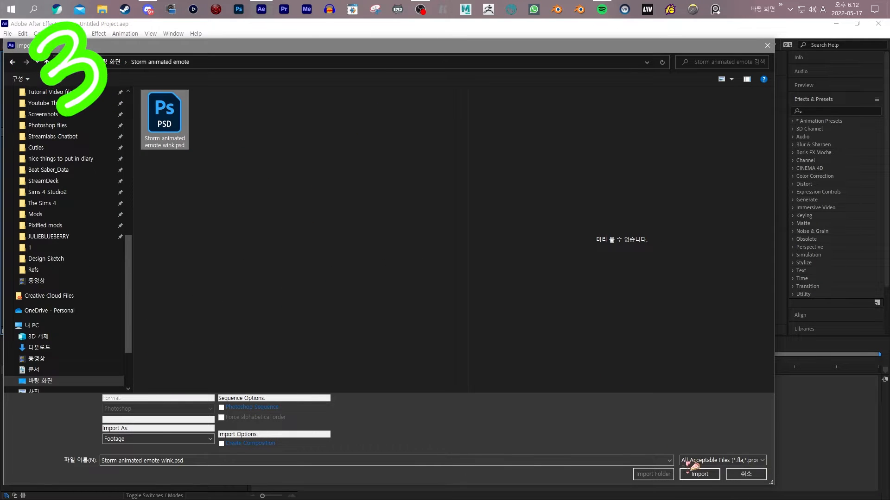
left_click(699, 473)
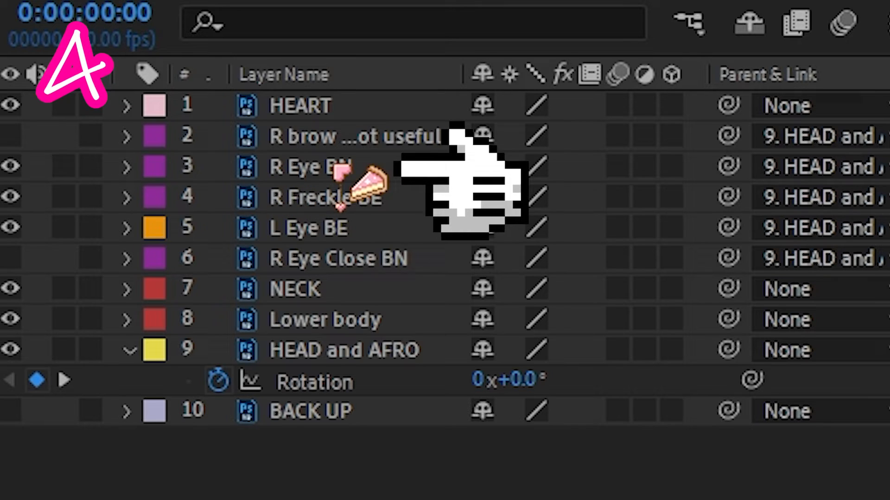
Reveal the R Eye BN layer's Scale property at 100.0, 100.0%.
key("s")
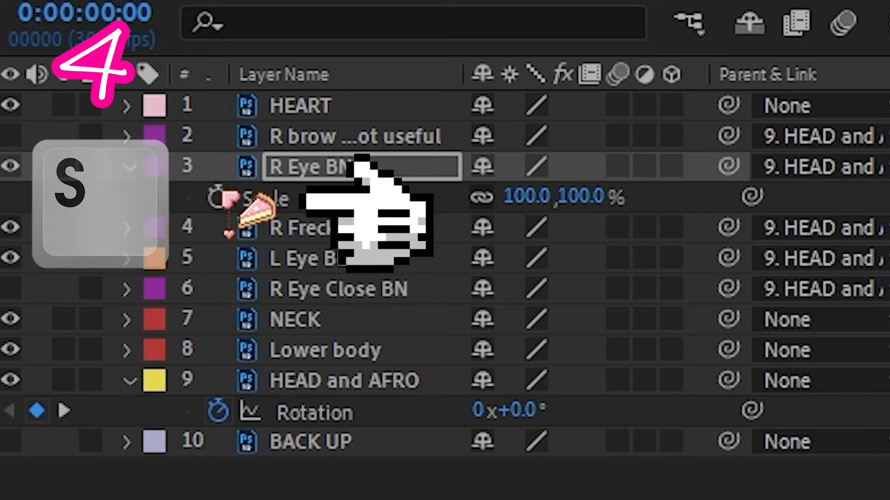